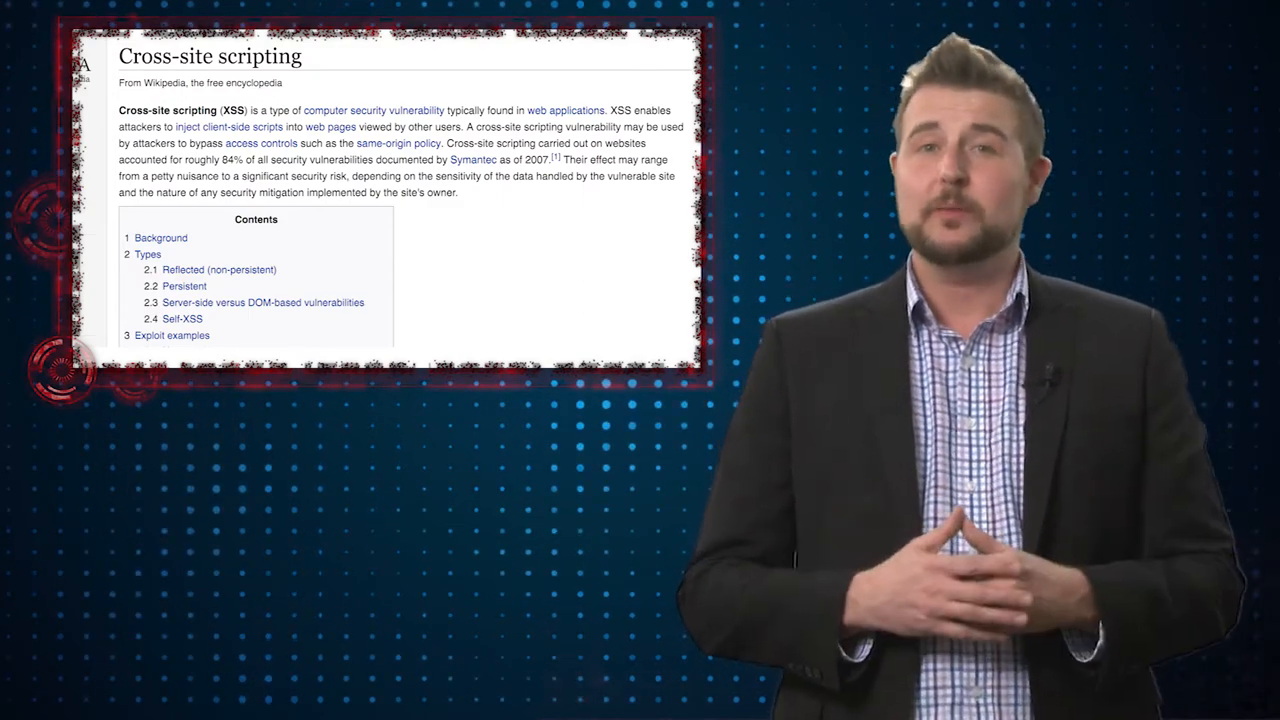
pyautogui.click(400, 142)
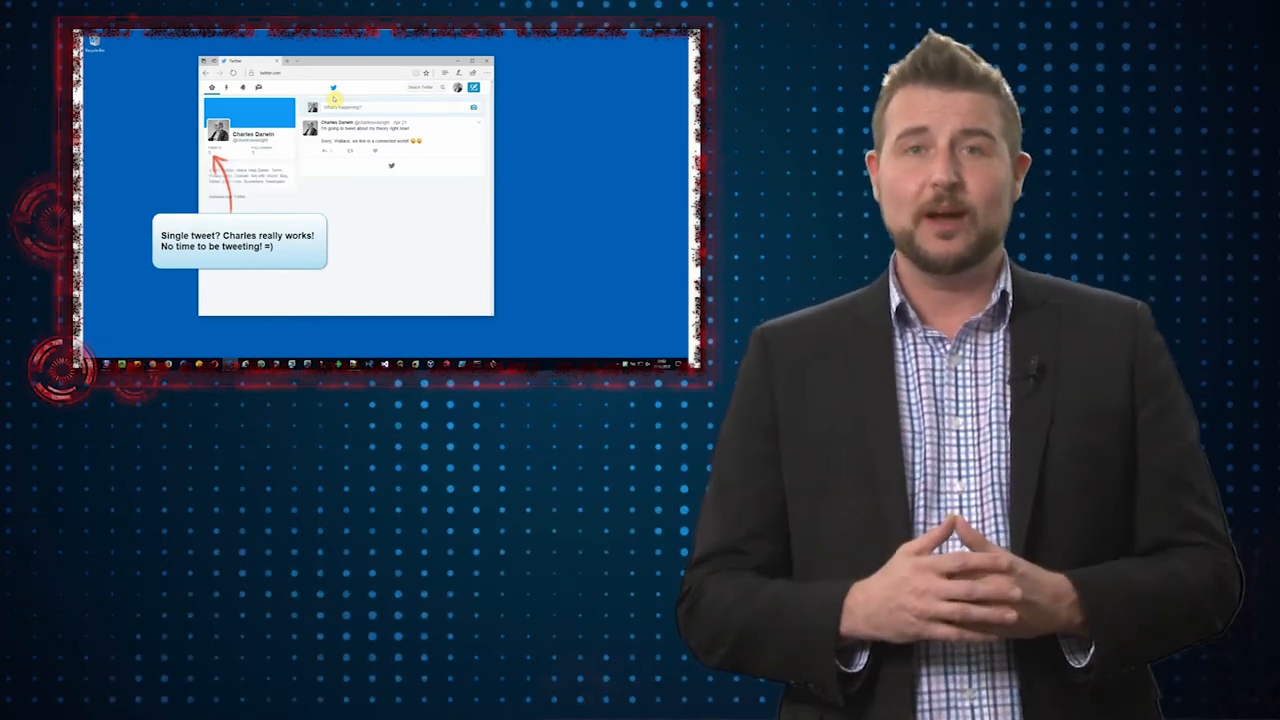
pyautogui.click(390, 136)
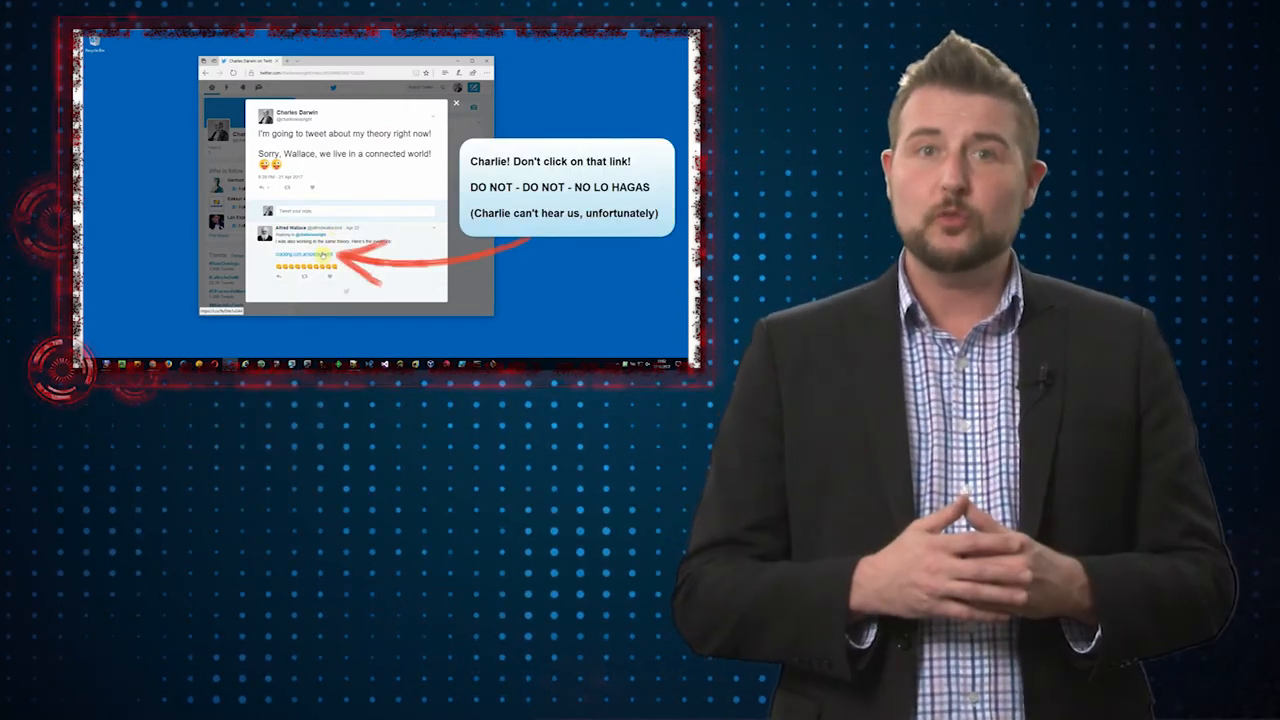
pyautogui.click(310, 252)
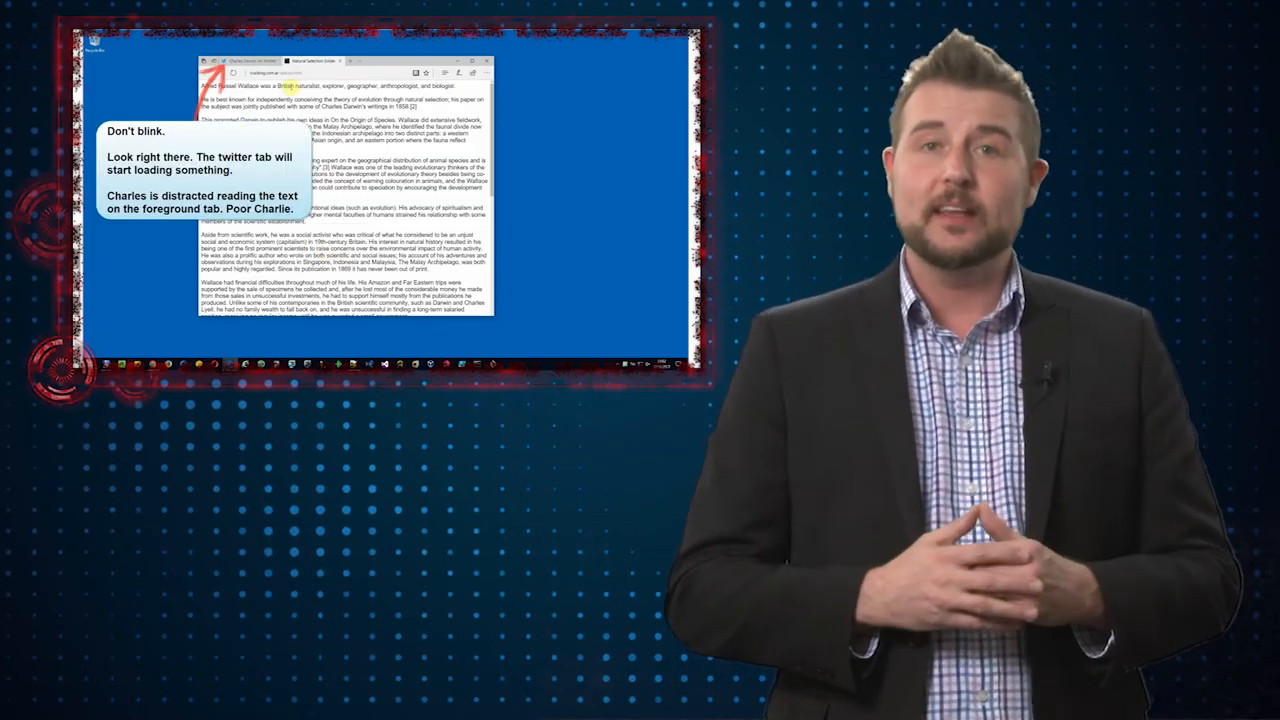